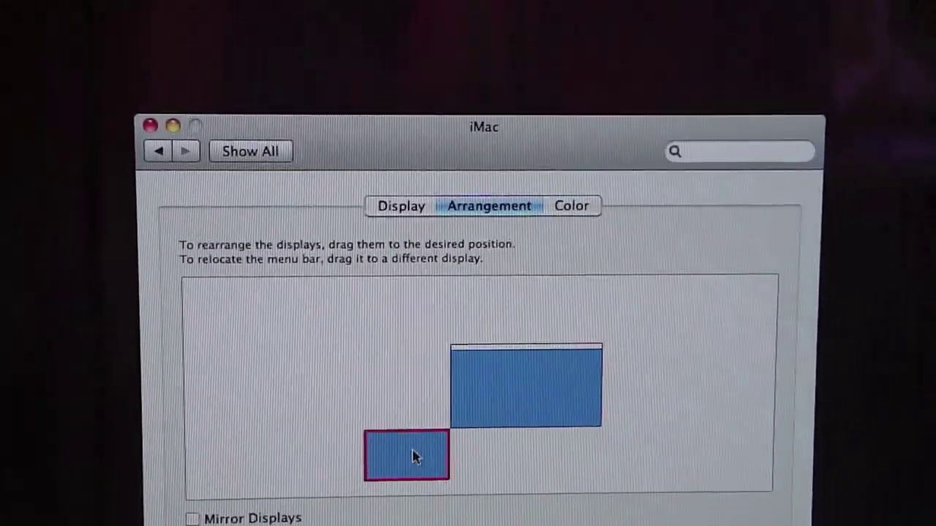
# Drag the small secondary display rectangle to sit left of the iMac display, top-aligned
pyautogui.moveTo(407, 455); pyautogui.dragTo(380, 351)
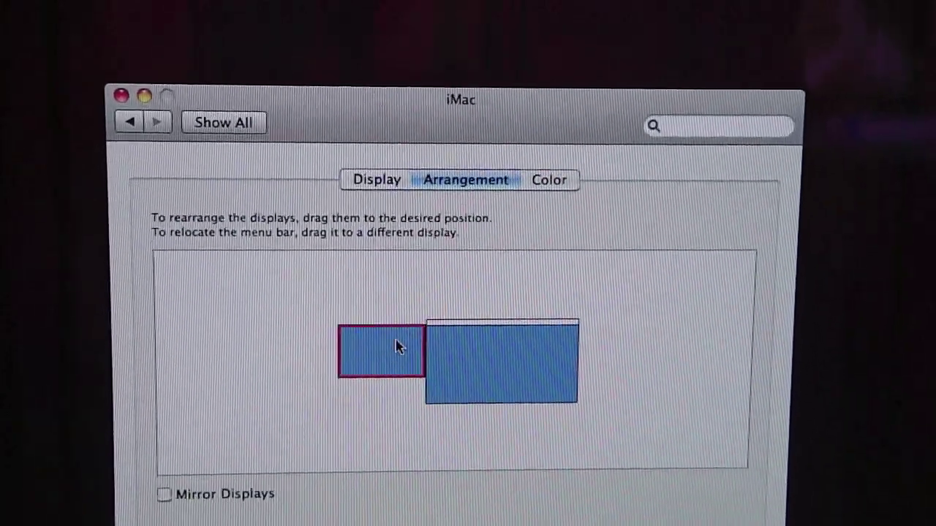